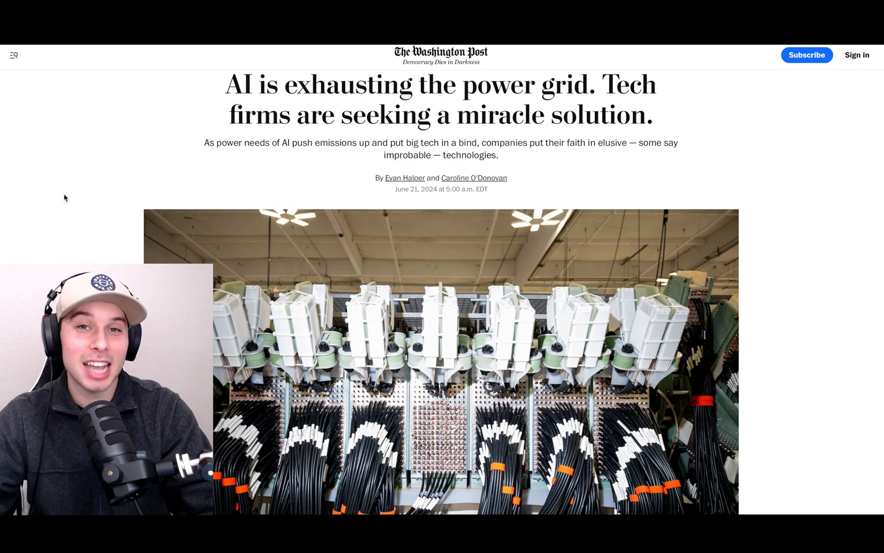
Scroll the Washington Post article down to the paragraphs on data centers' soaring electricity demand
scroll("down", 3)
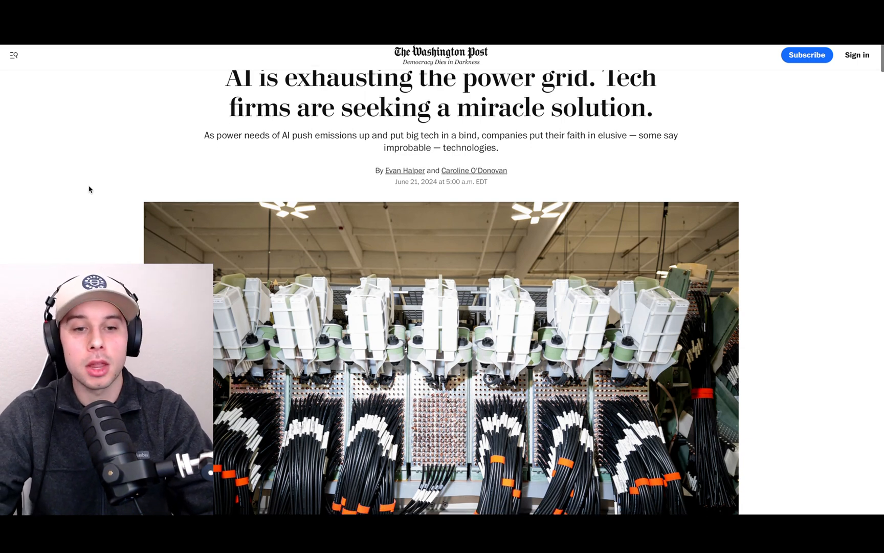
scroll("down", 3)
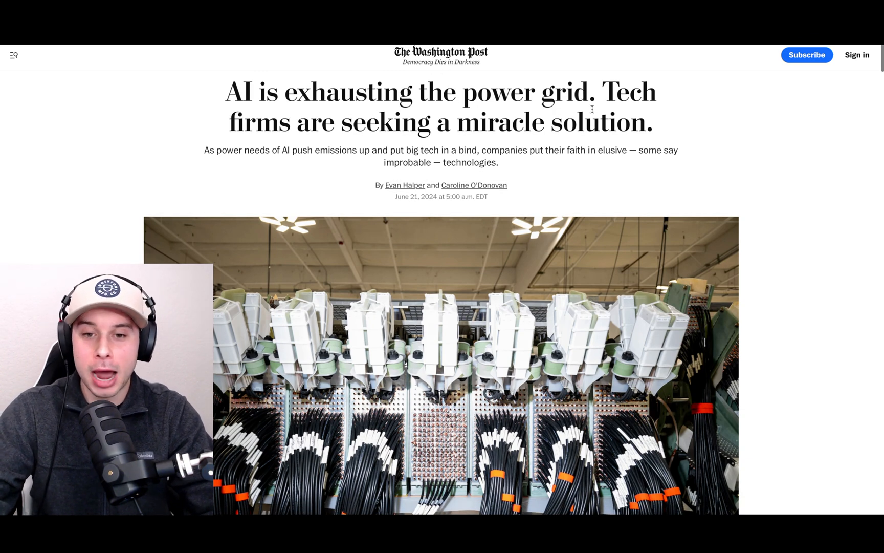
mouse_move(484, 129)
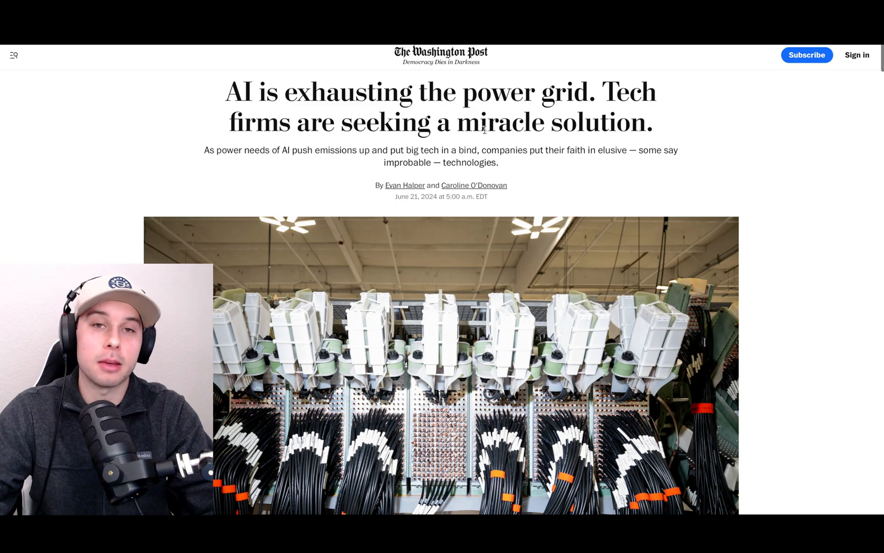
scroll("down", 3)
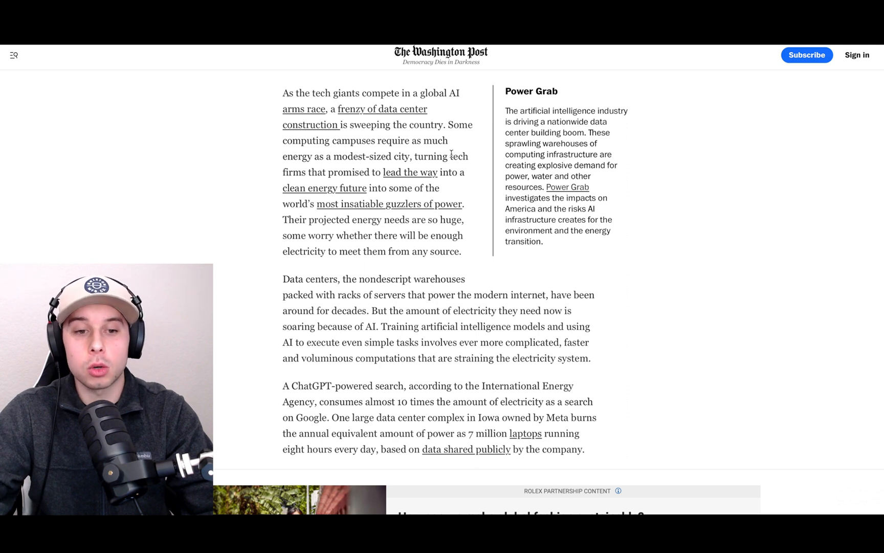
mouse_move(399, 172)
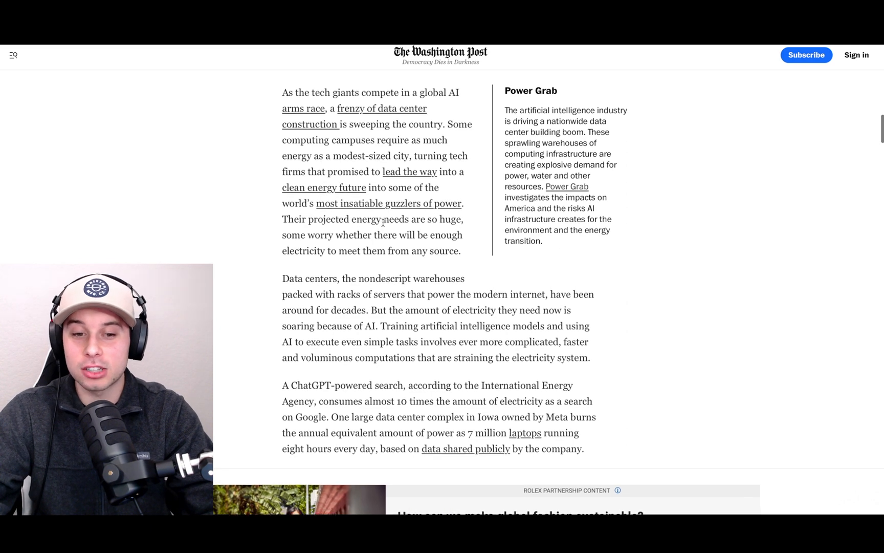
scroll("down", 3)
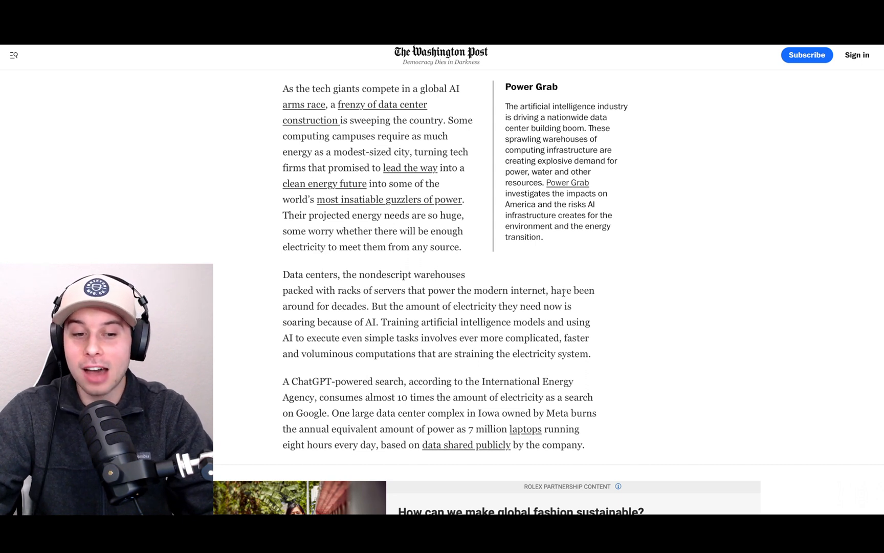
mouse_move(454, 320)
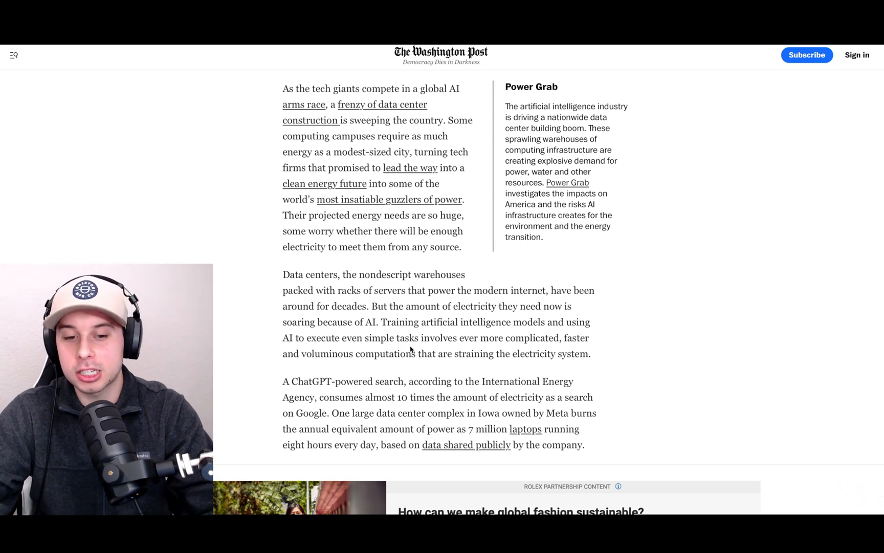
mouse_move(535, 347)
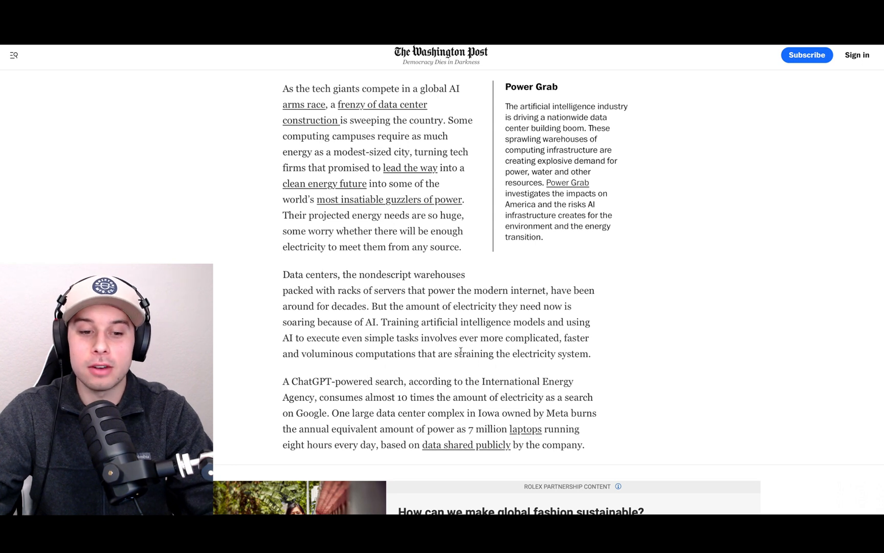
mouse_move(435, 363)
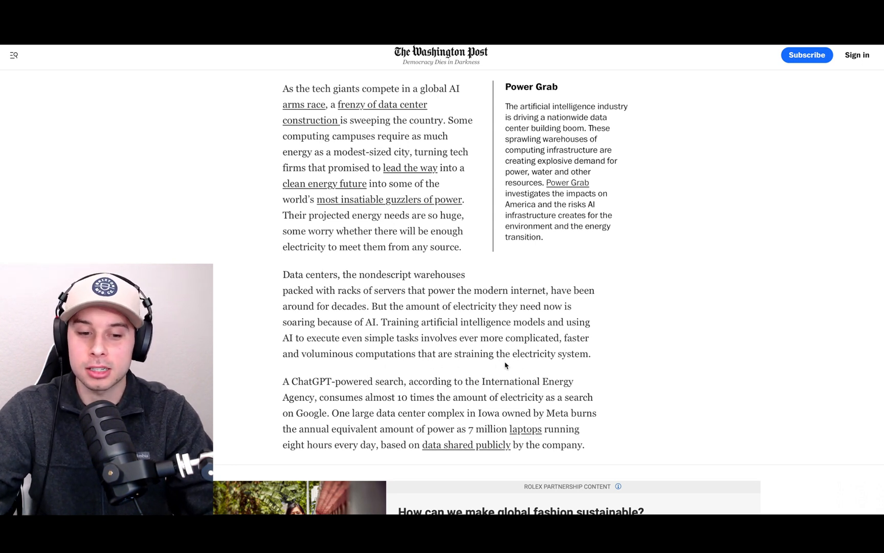
mouse_move(384, 383)
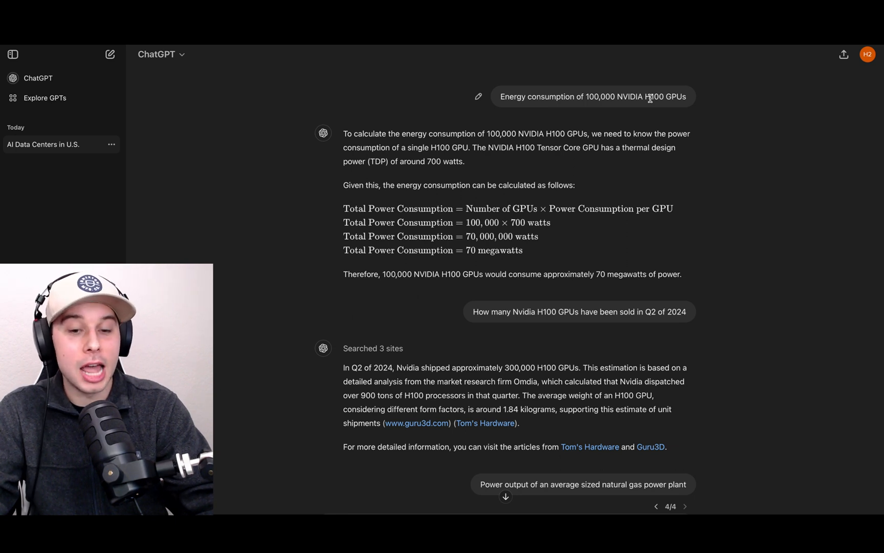
mouse_move(646, 104)
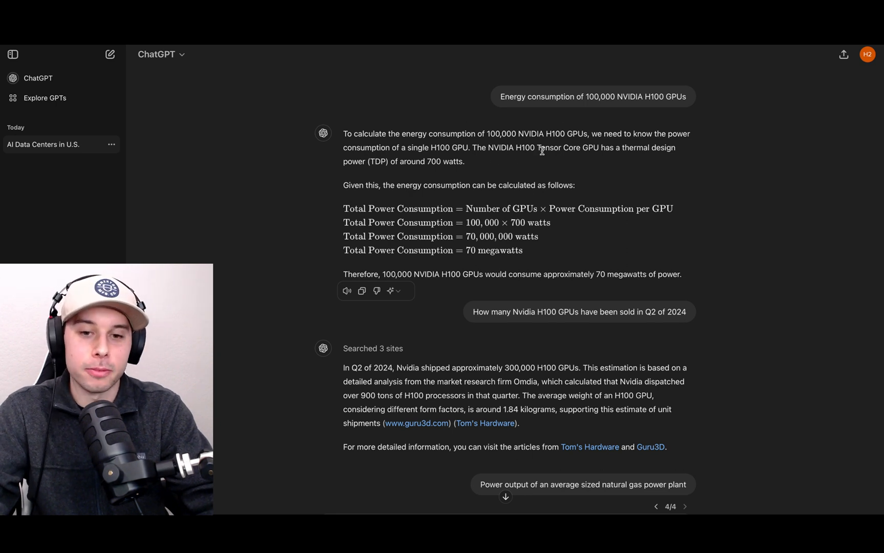
mouse_move(518, 148)
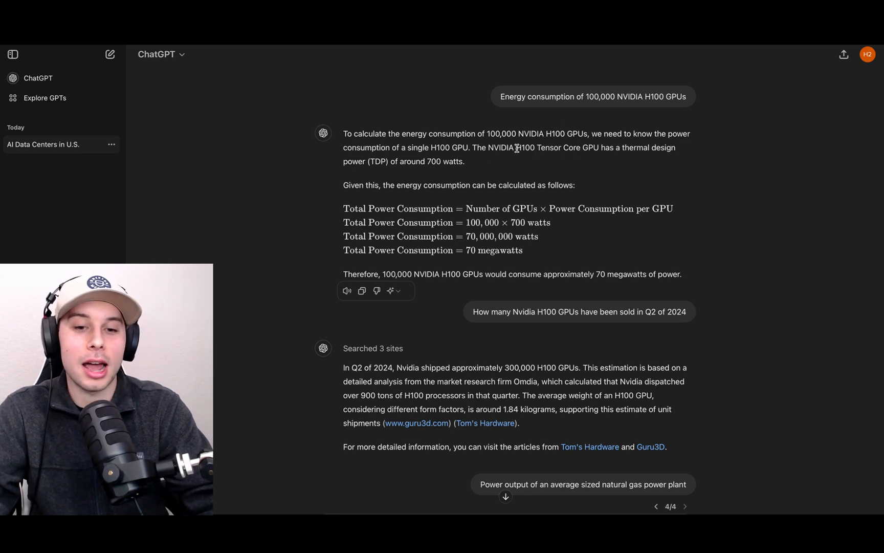
Open the 'AI Data Centers in U.S.' chat with the H100 70-megawatt answer
double_click(523, 147)
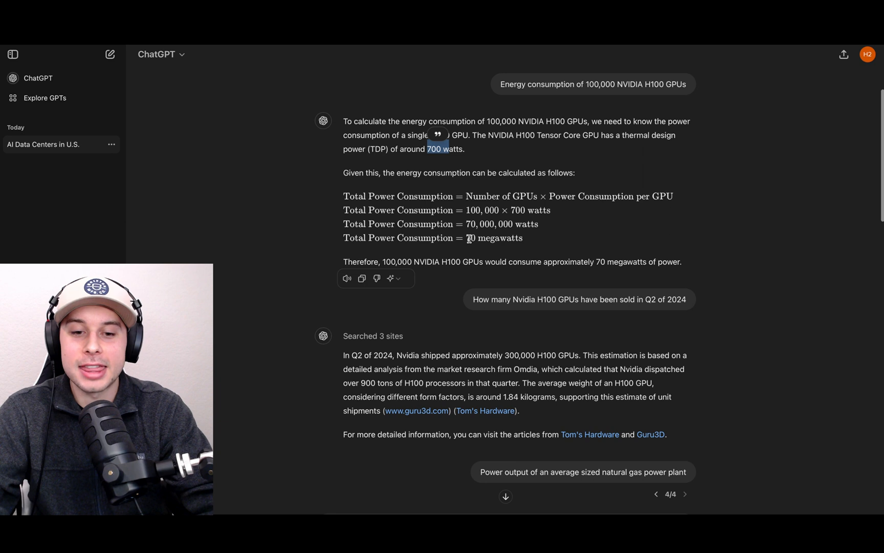
left_click_drag(466, 237, 524, 237)
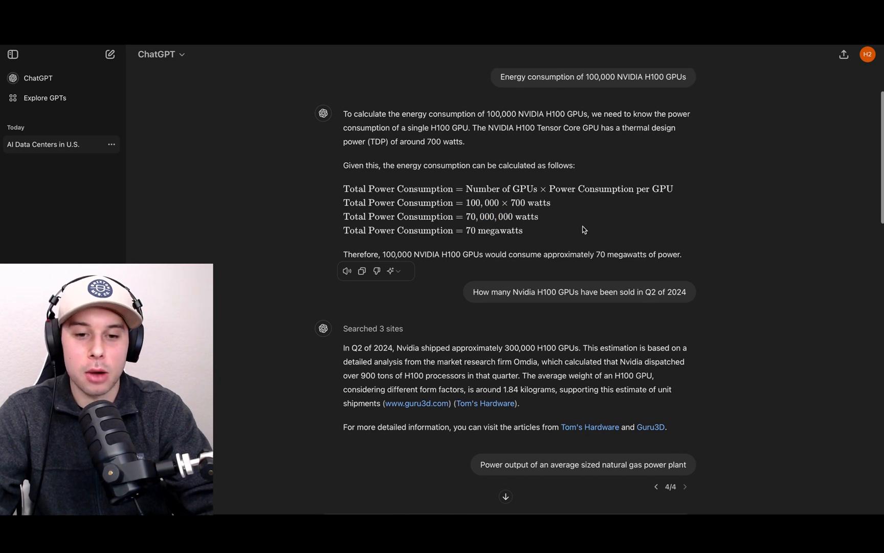
mouse_move(554, 237)
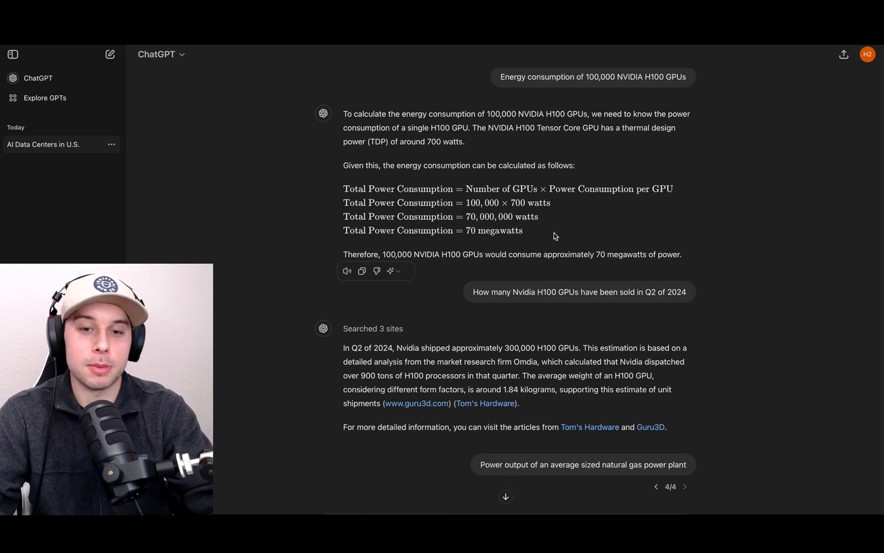
scroll("down", 3)
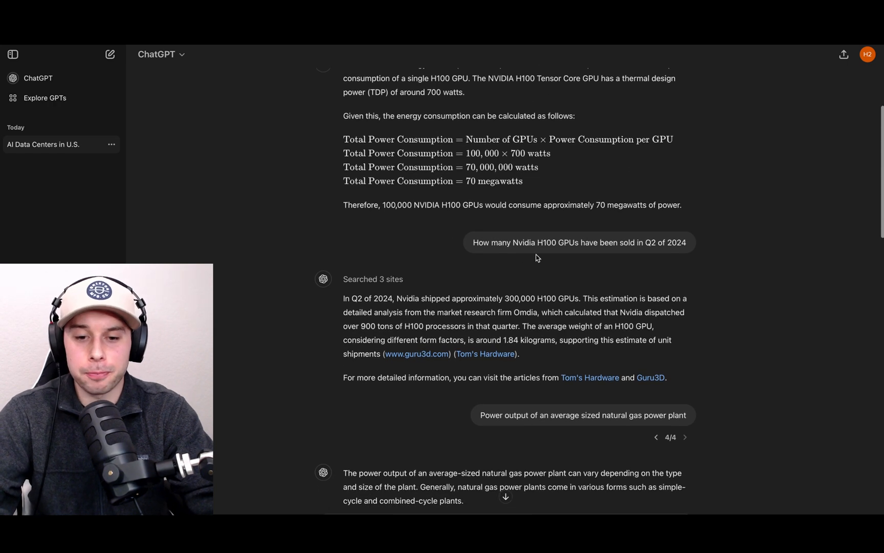
mouse_move(507, 253)
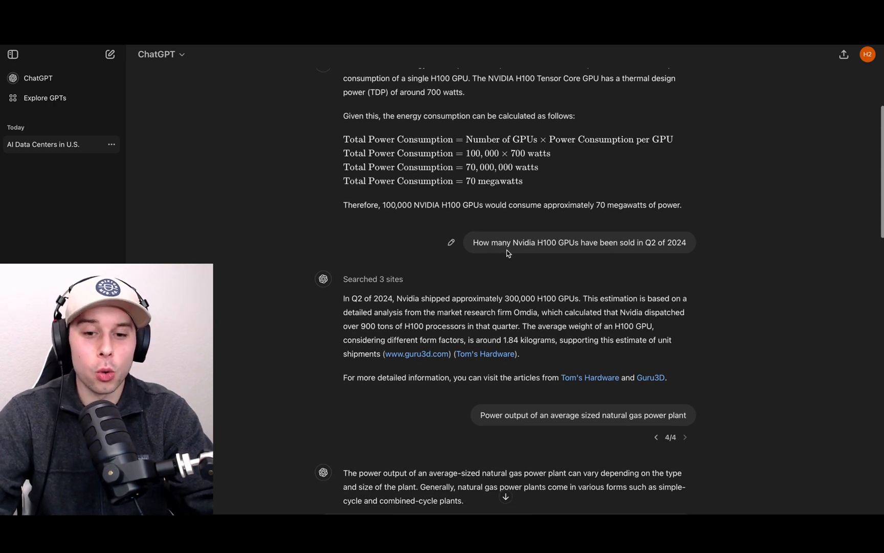
mouse_move(550, 251)
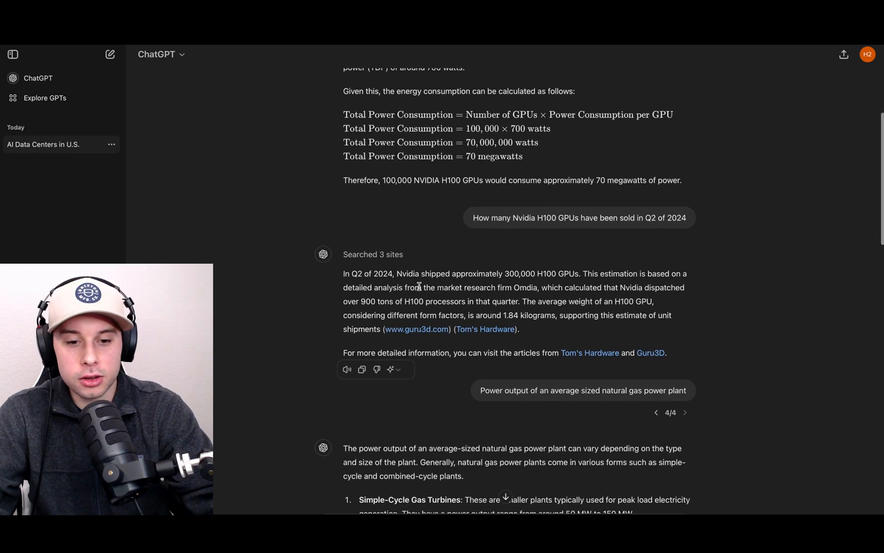
Highlight '70 megawatts' in the total power line and reveal the natural gas plant answer below
left_click_drag(484, 273, 556, 273)
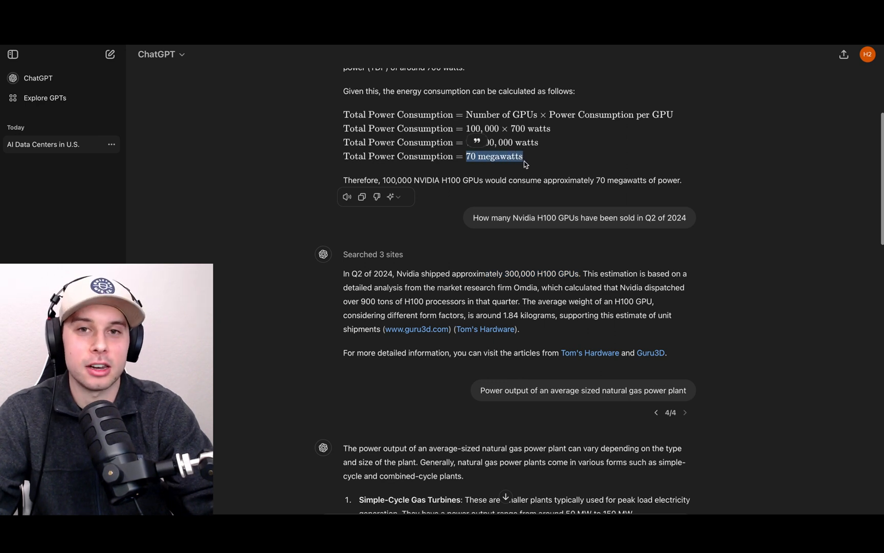
mouse_move(533, 164)
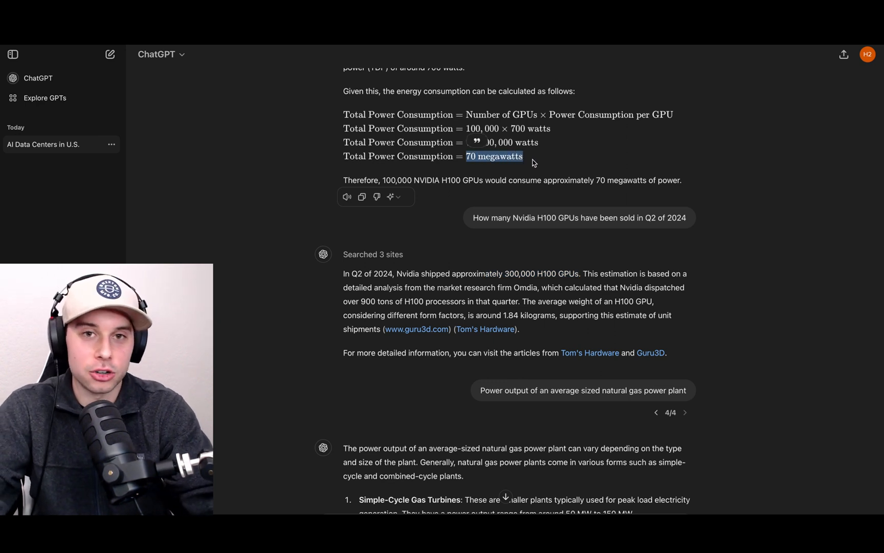
scroll("down", 3)
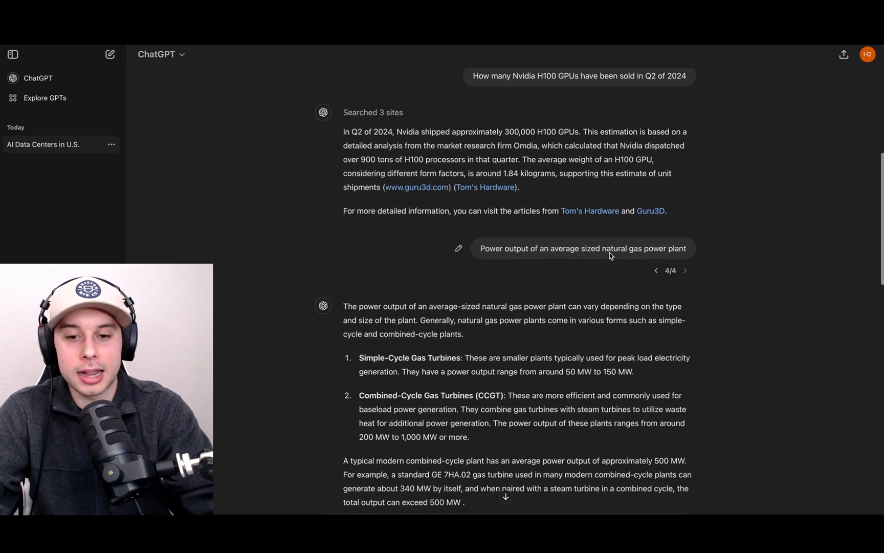
scroll("down", 3)
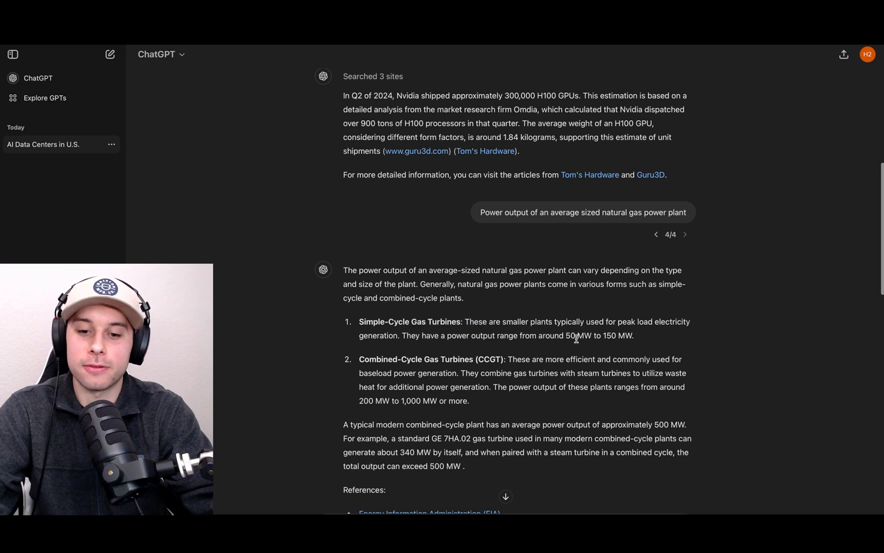
mouse_move(363, 425)
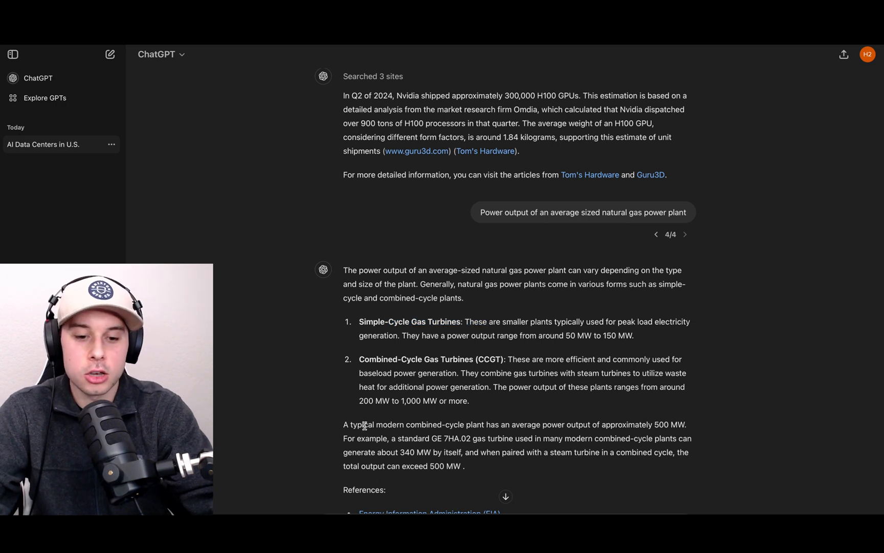
left_click_drag(357, 401, 389, 400)
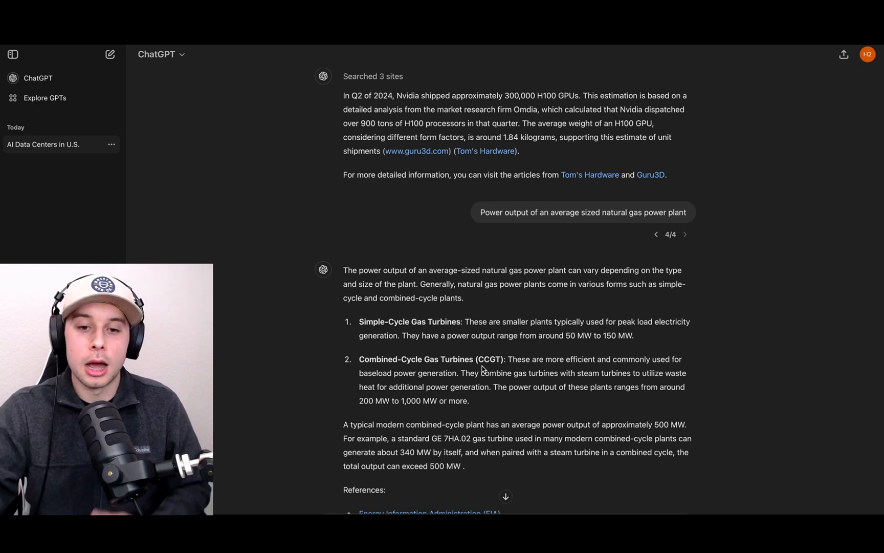
mouse_move(459, 336)
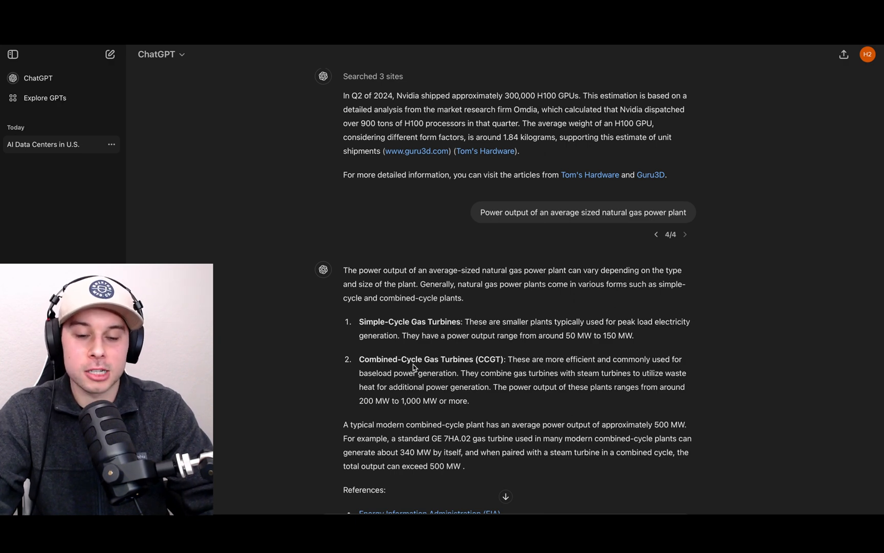
scroll("down", 3)
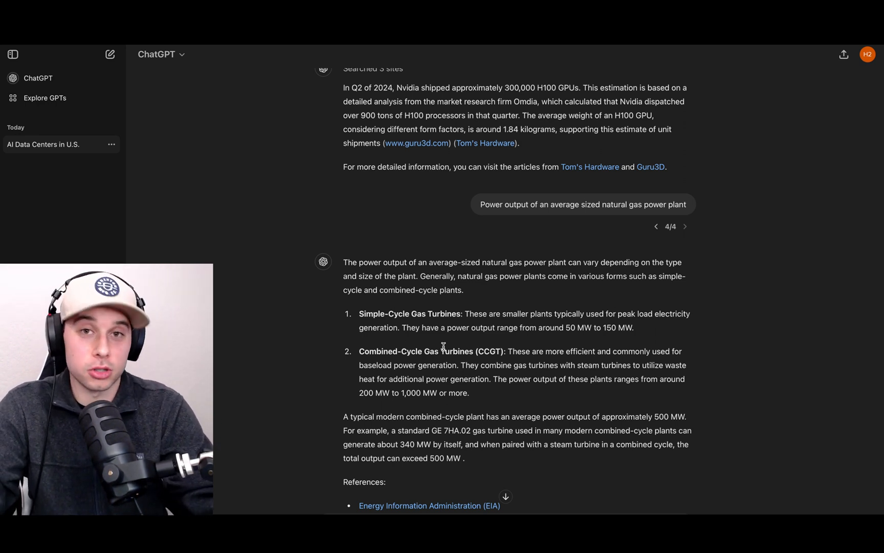
scroll("down", 3)
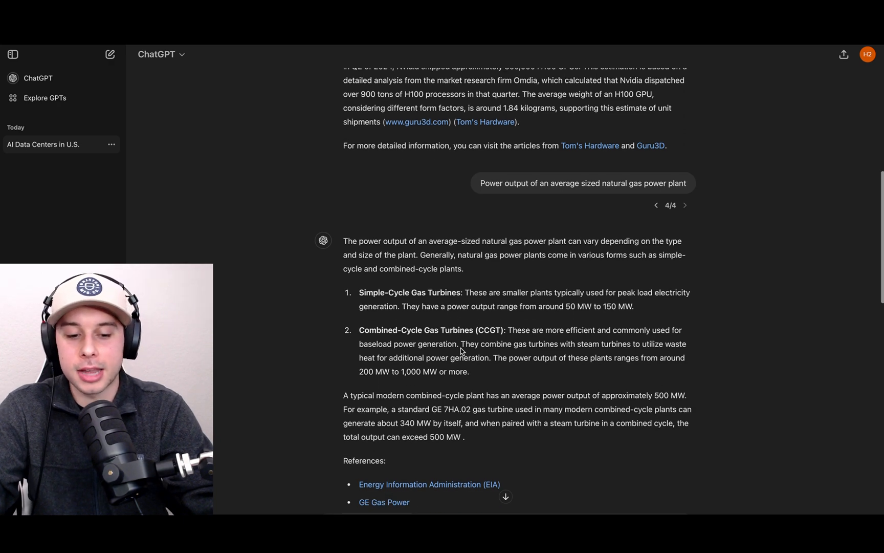
scroll("down", 3)
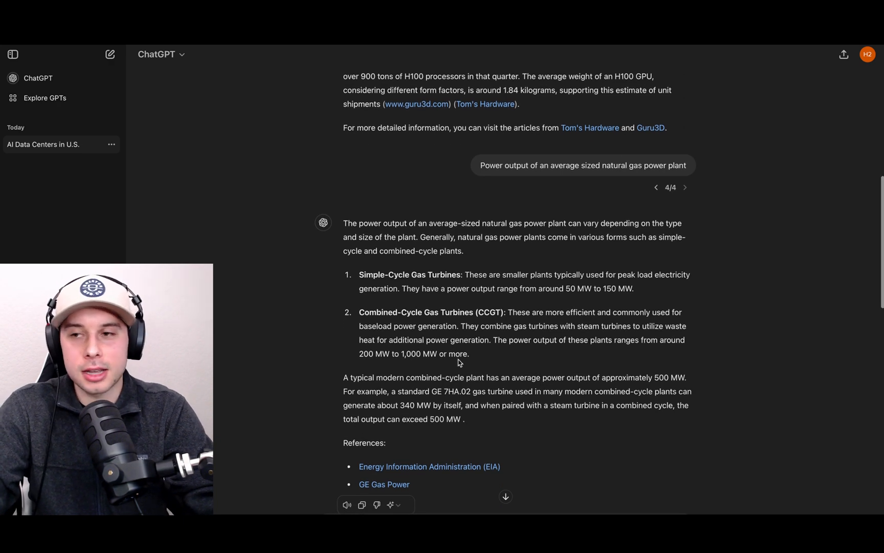
scroll("down", 3)
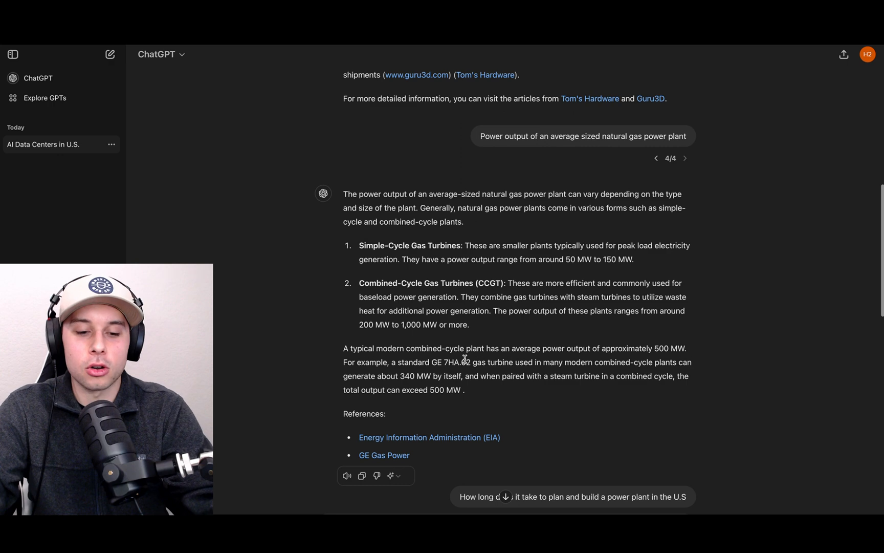
scroll("down", 3)
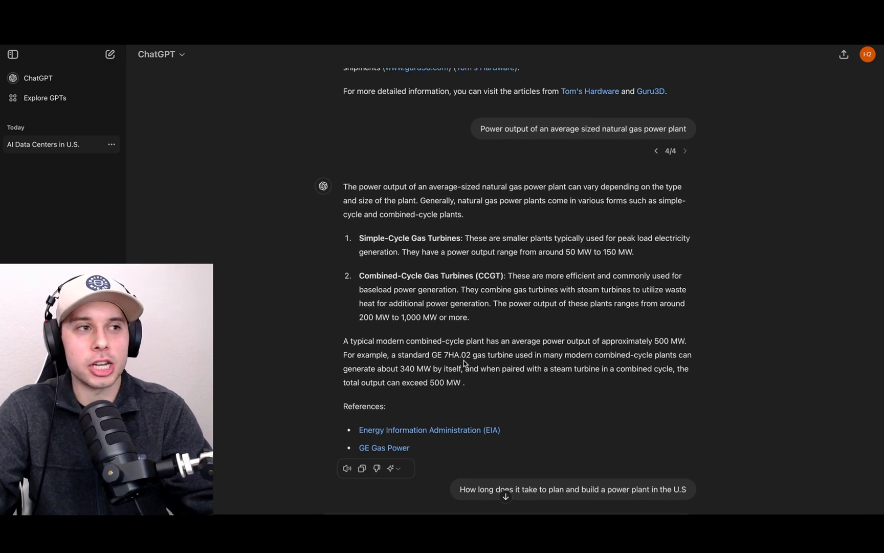
mouse_move(479, 366)
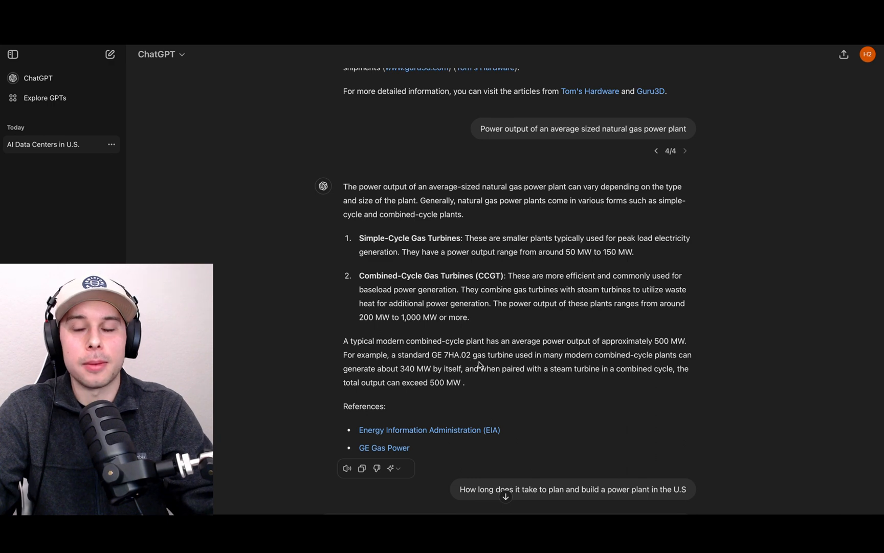
scroll("down", 3)
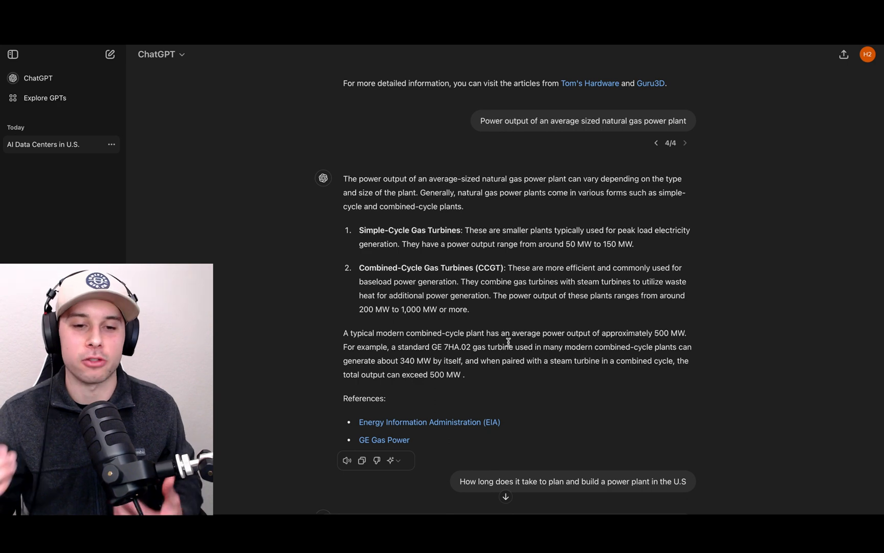
Read through the build-time answer: gas 3–5 years, coal 6–9, nuclear 8–12, renewables 2–4
scroll("down", 3)
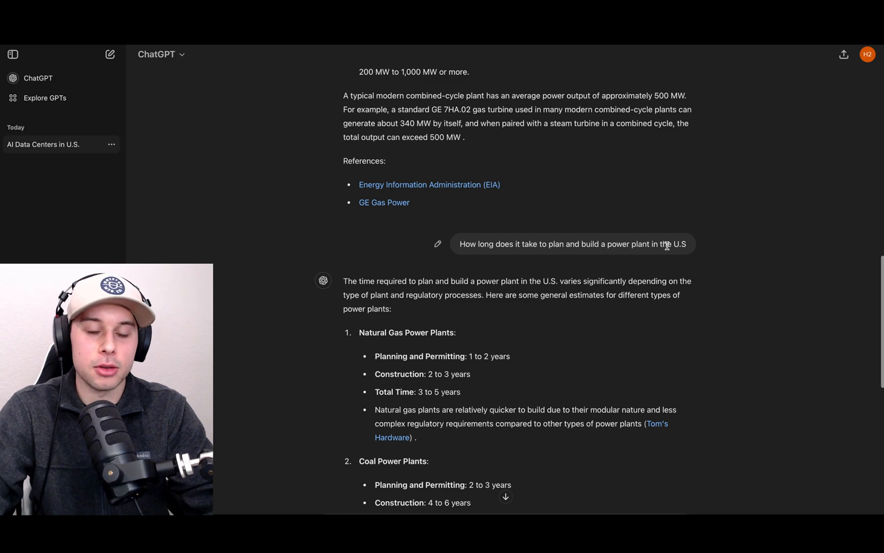
scroll("down", 3)
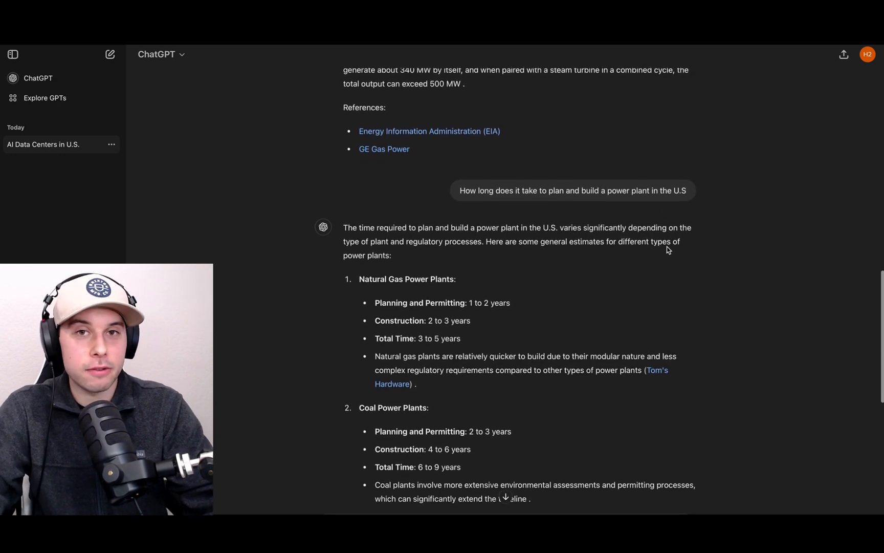
scroll("down", 3)
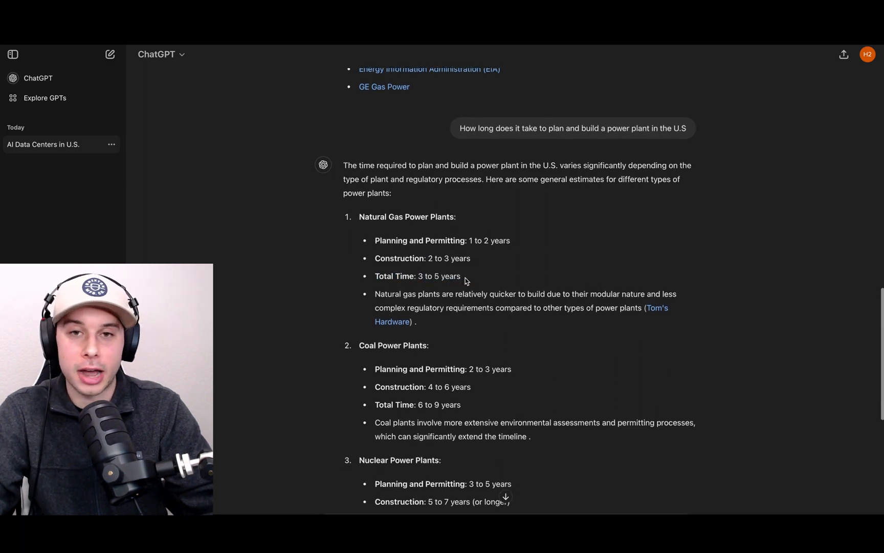
scroll("down", 3)
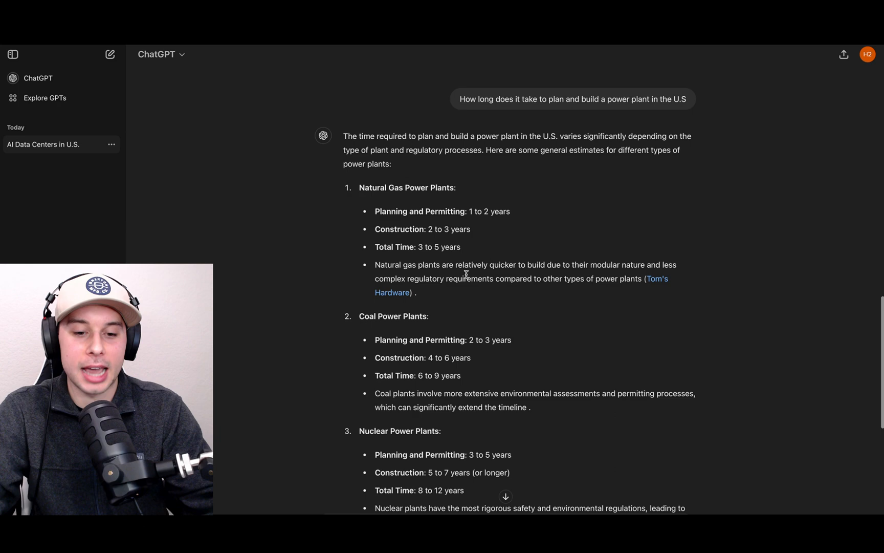
scroll("down", 3)
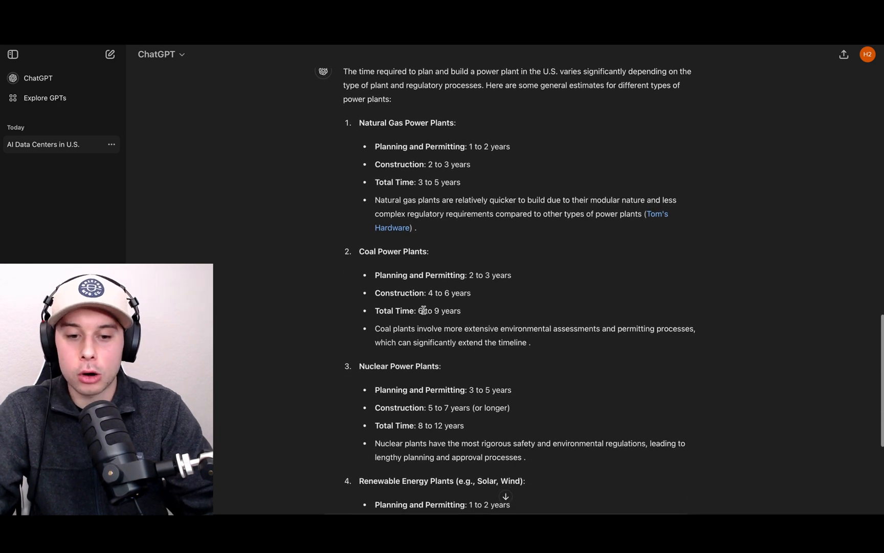
scroll("down", 3)
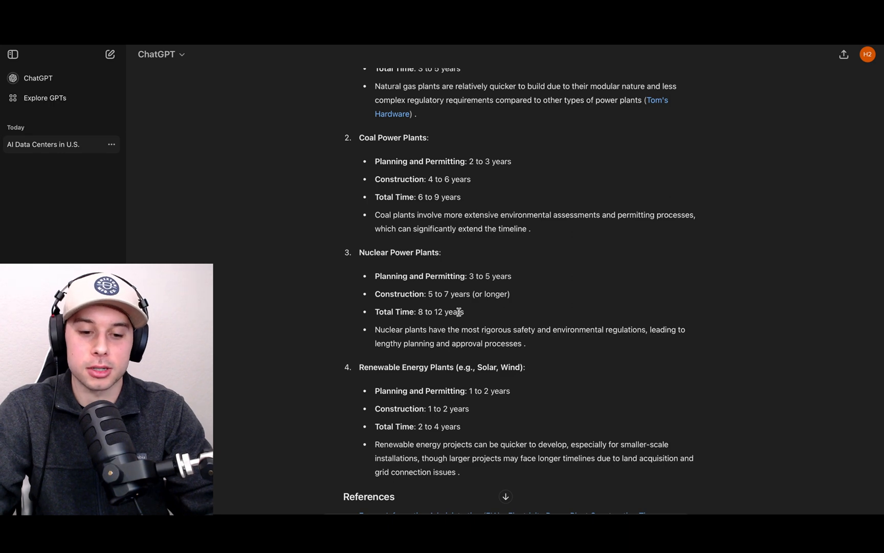
scroll("down", 3)
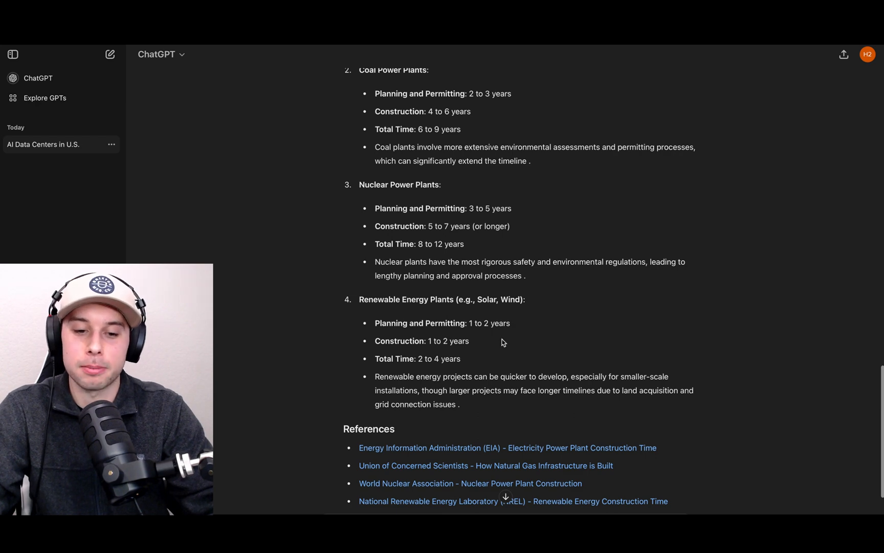
scroll("up", 3)
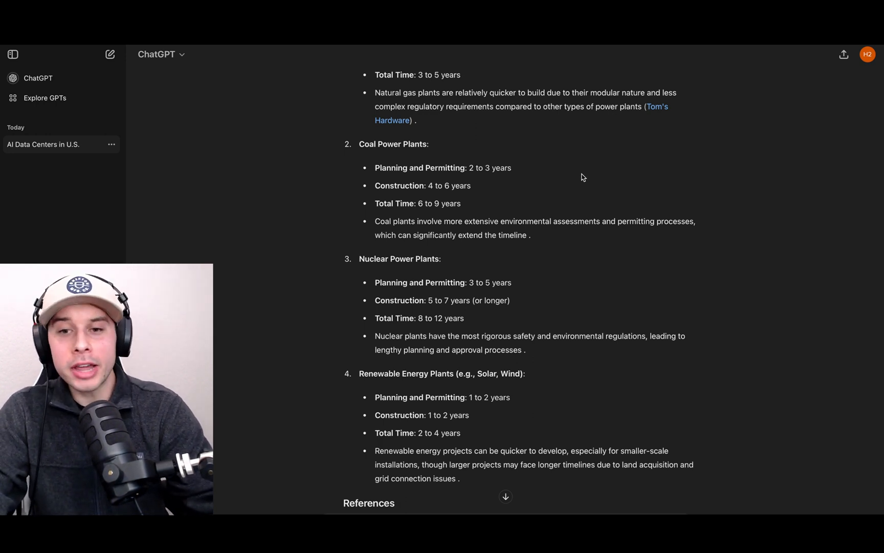
mouse_move(589, 180)
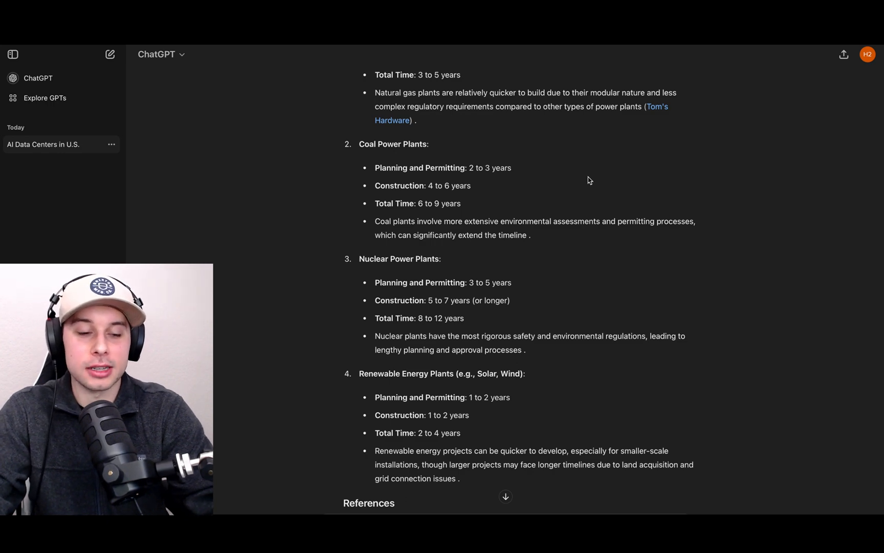
mouse_move(587, 181)
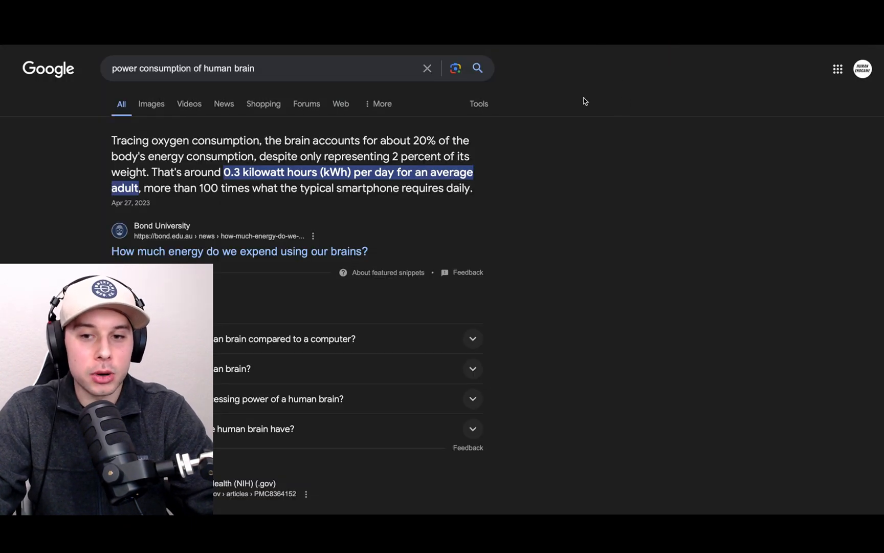
Review the Google results putting brain energy near 0.3 kWh per day, then return to ChatGPT
scroll("down", 3)
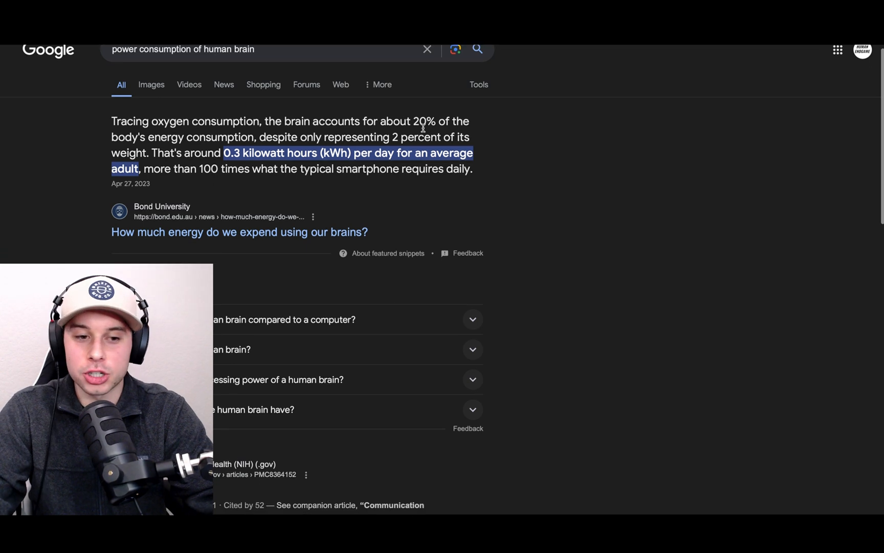
scroll("down", 3)
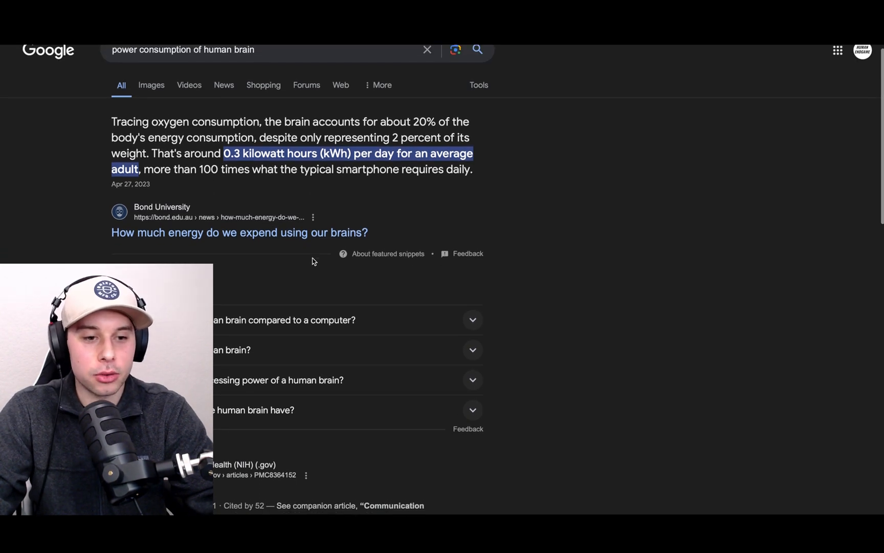
scroll("down", 3)
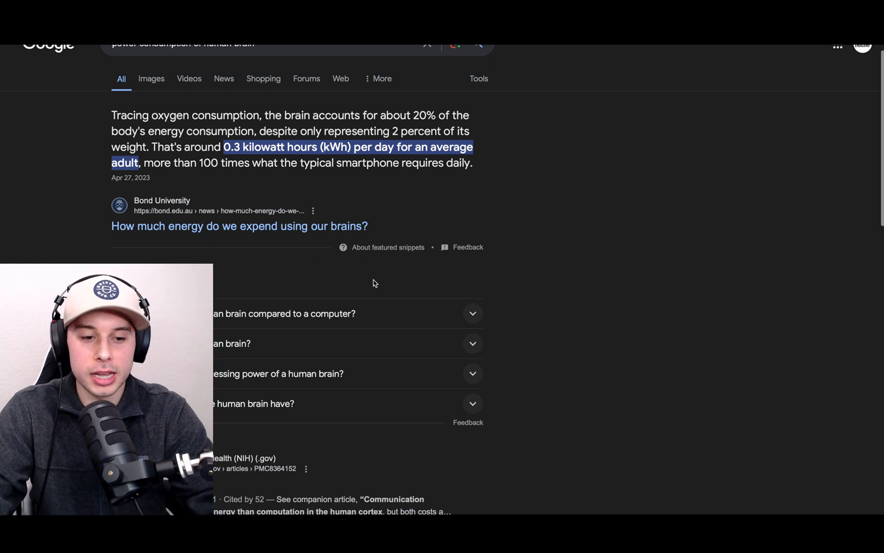
left_click(296, 313)
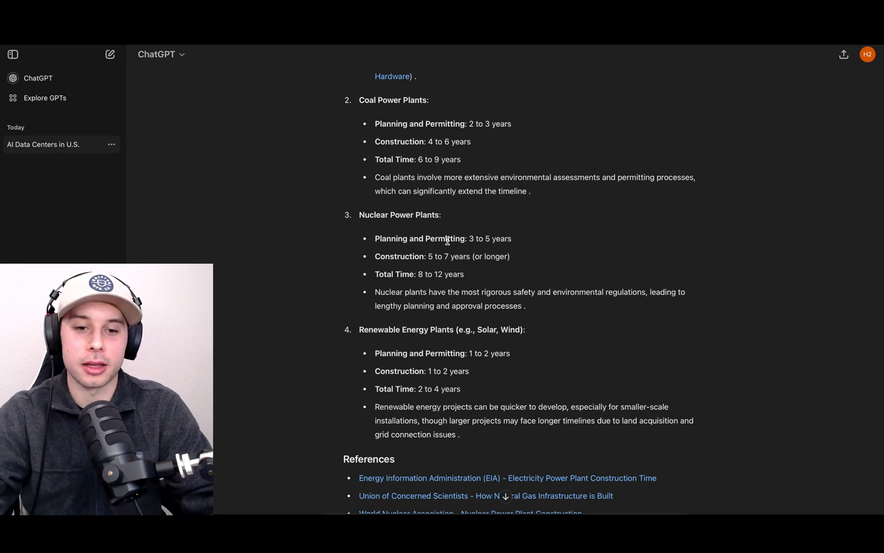
scroll("up", 3)
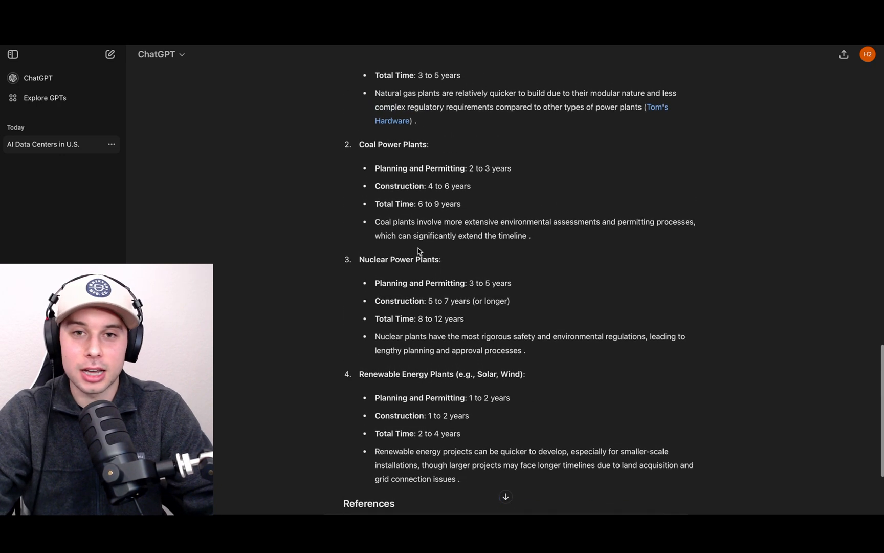
mouse_move(459, 155)
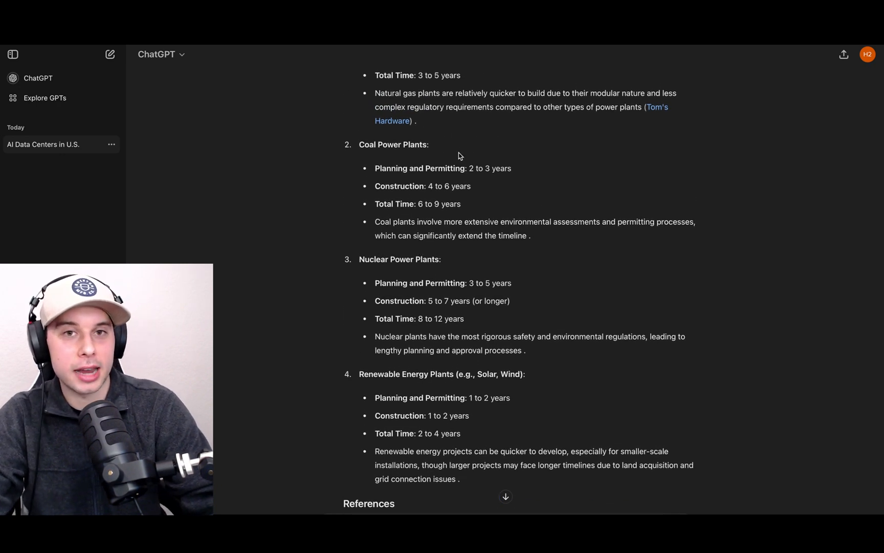